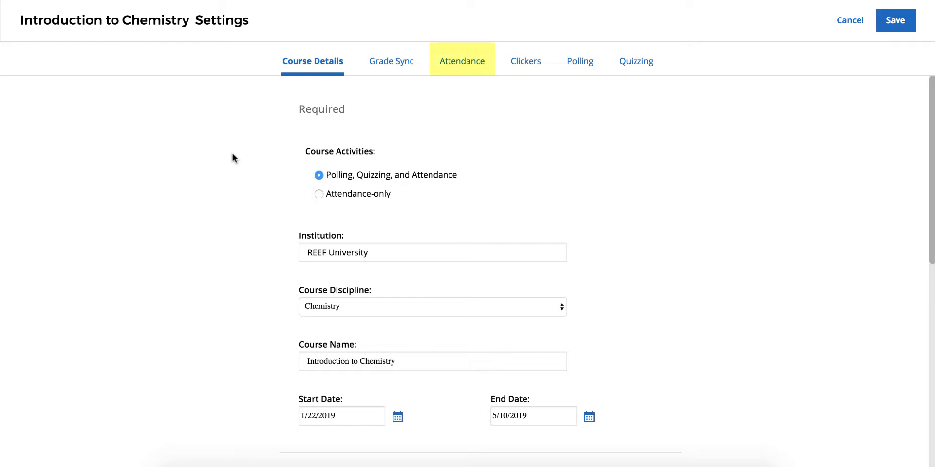
mouse_move(486, 119)
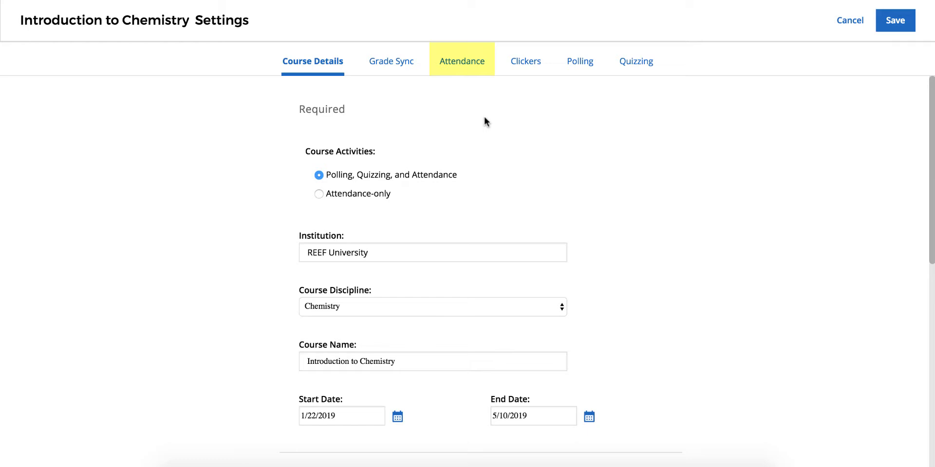
mouse_move(477, 71)
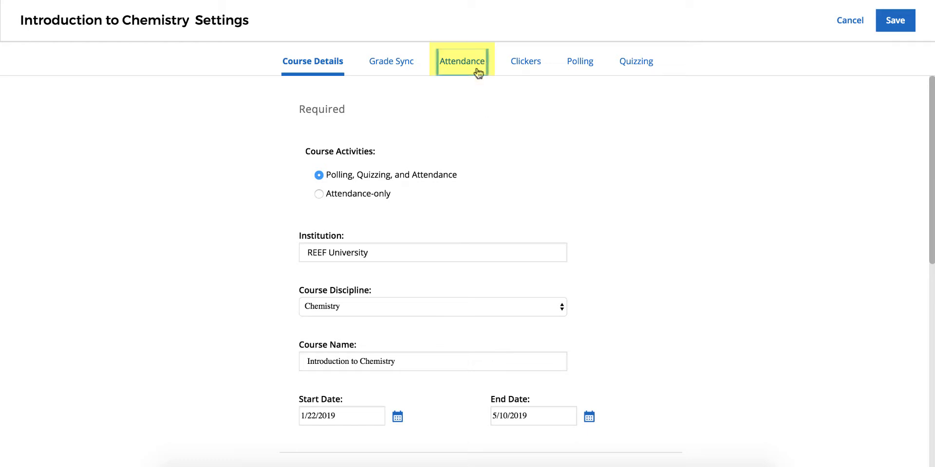
- Show the Attendance settings of the Introduction to Chemistry course
click(462, 61)
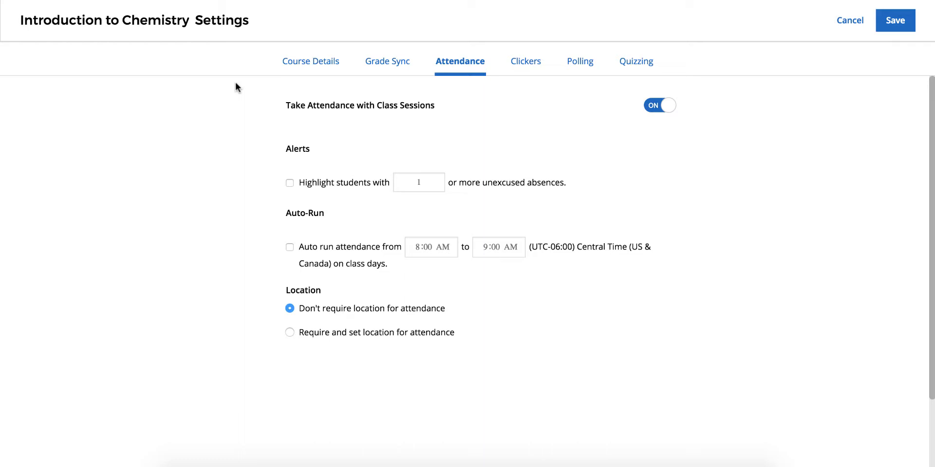
mouse_move(236, 104)
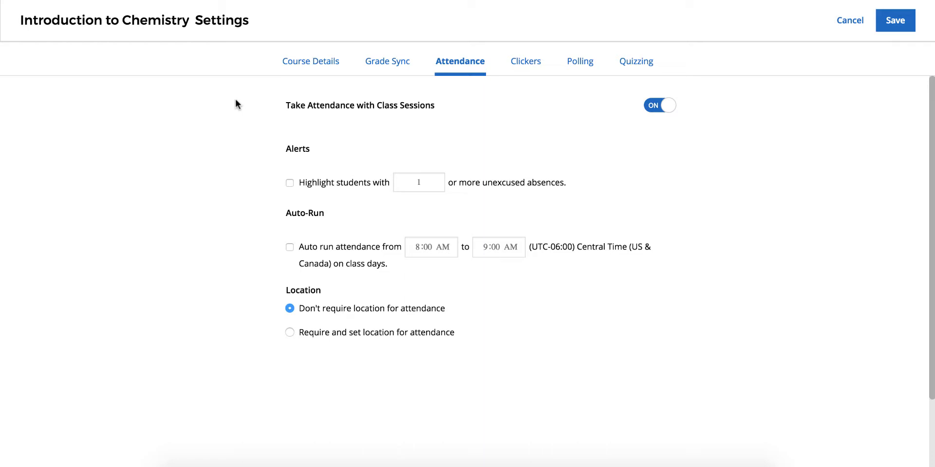
- Flag students with 2 or more unexcused absences and auto-run attendance 7:55–8:20 AM
click(290, 183)
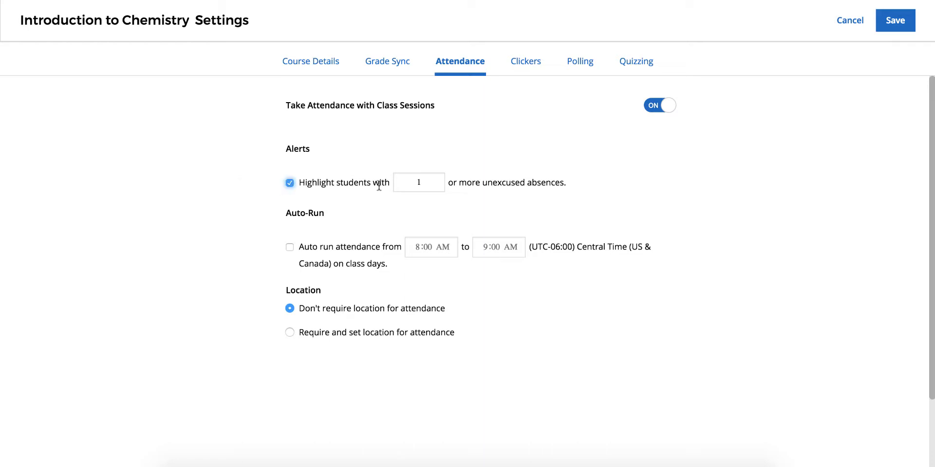
text(2)
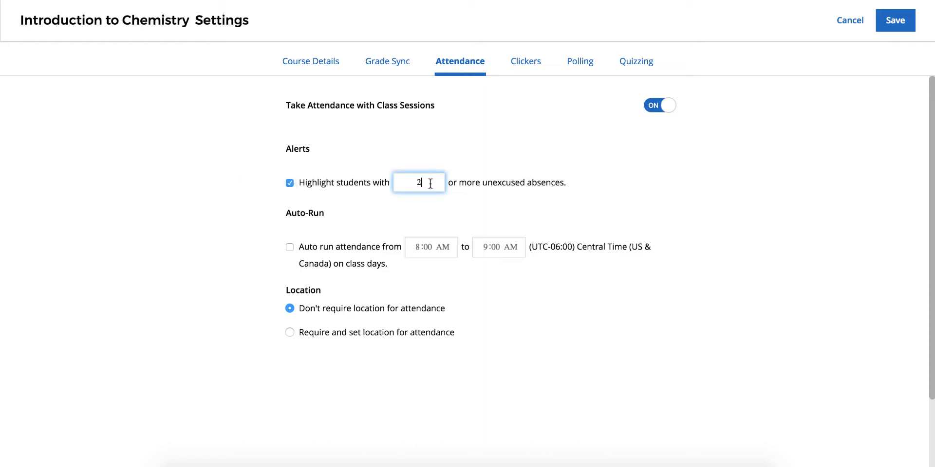
mouse_move(241, 171)
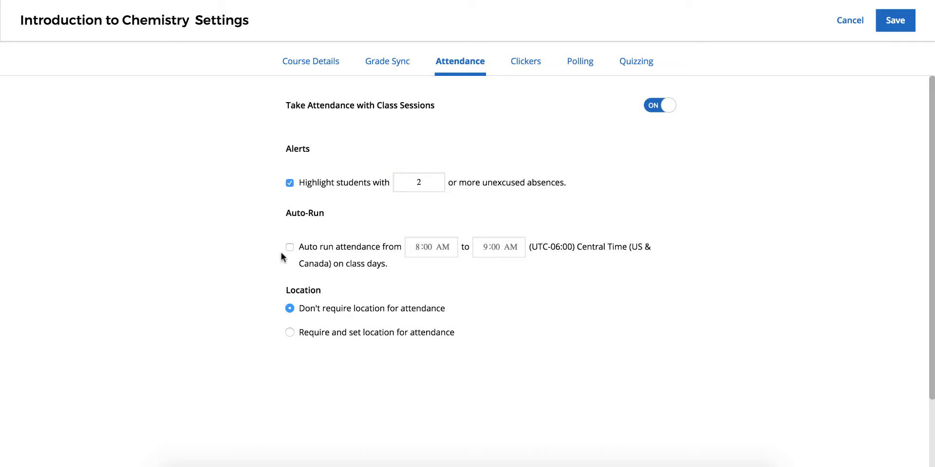
click(290, 247)
text(7)
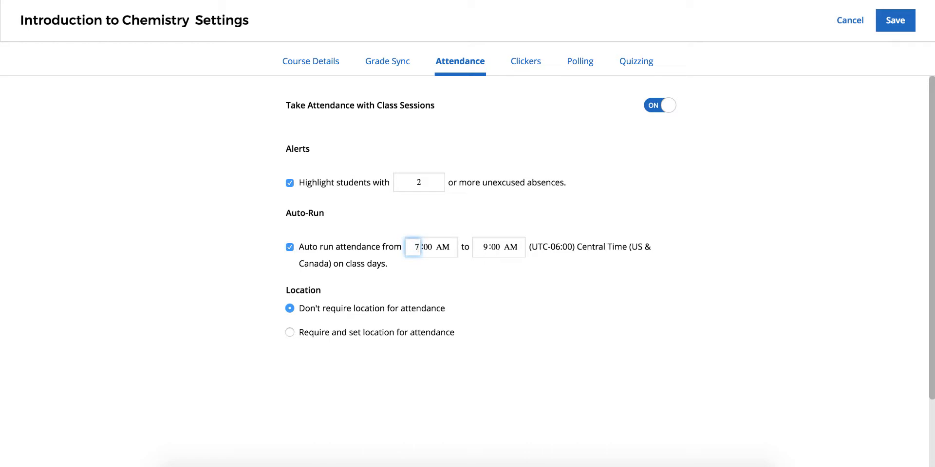
text(55)
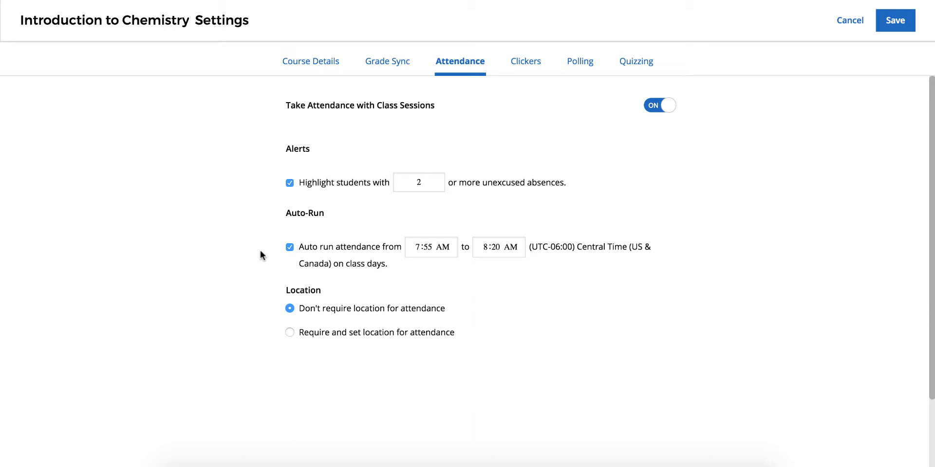
mouse_move(289, 338)
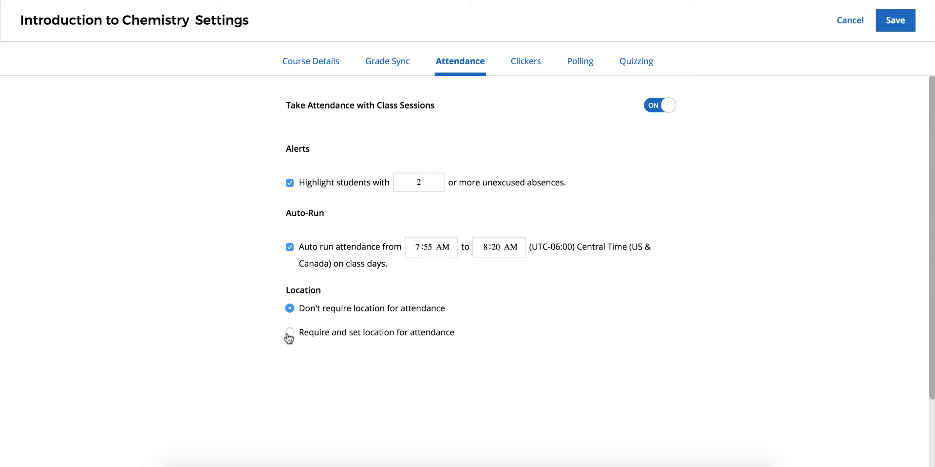
- Require location for attendance at Firehouse Lounge with a 200 ft radius
click(289, 333)
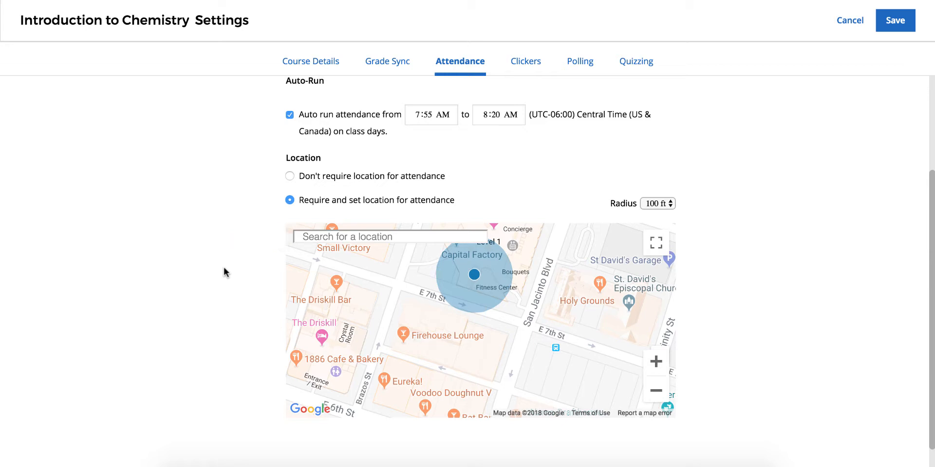
mouse_move(473, 274)
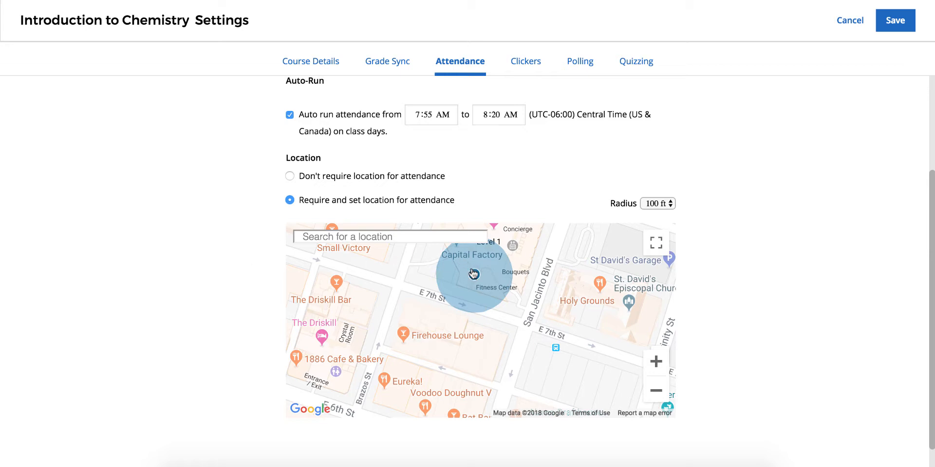
click(439, 323)
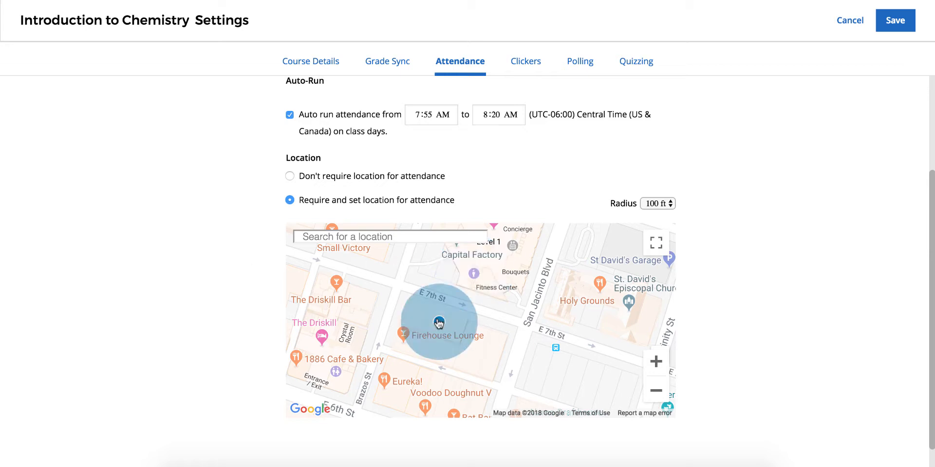
drag(439, 323, 465, 320)
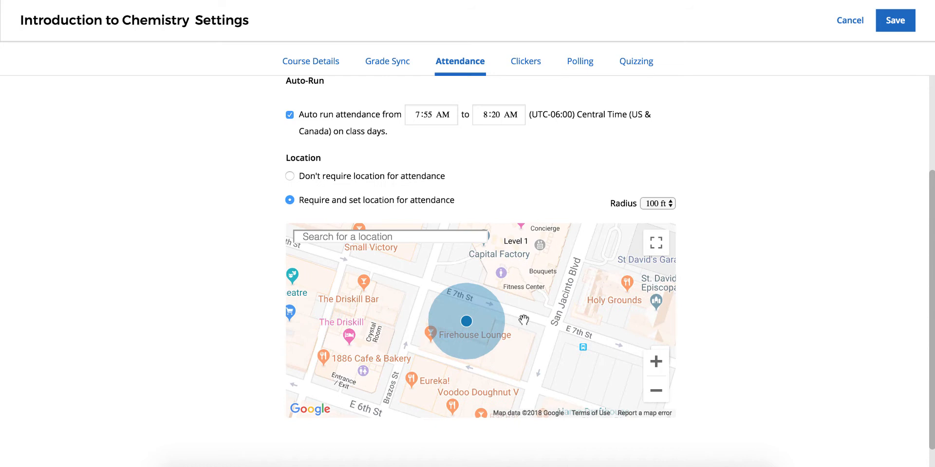
mouse_move(709, 298)
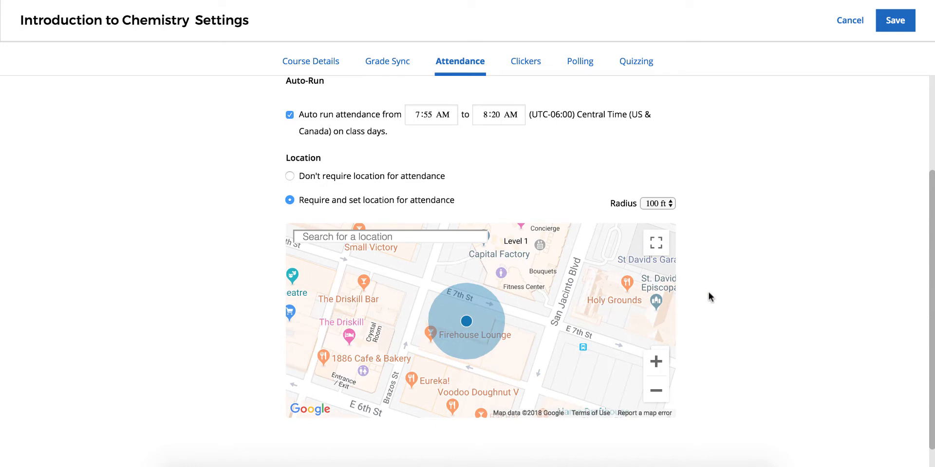
click(657, 204)
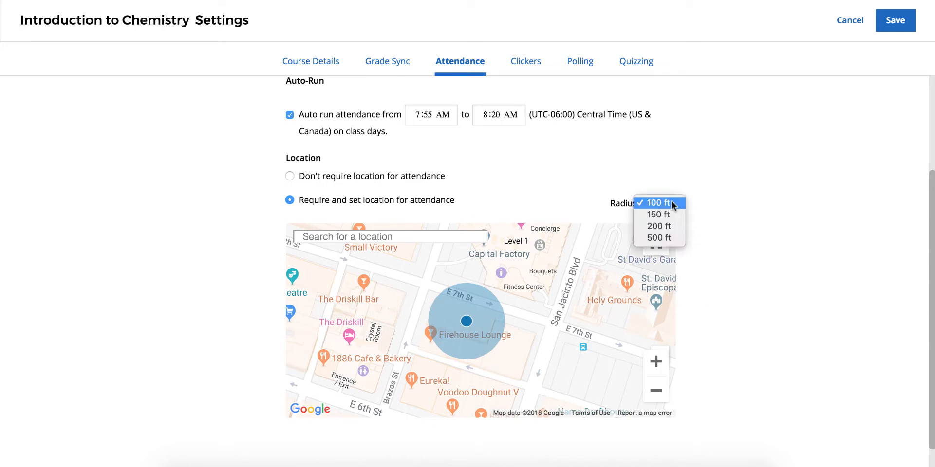
click(658, 226)
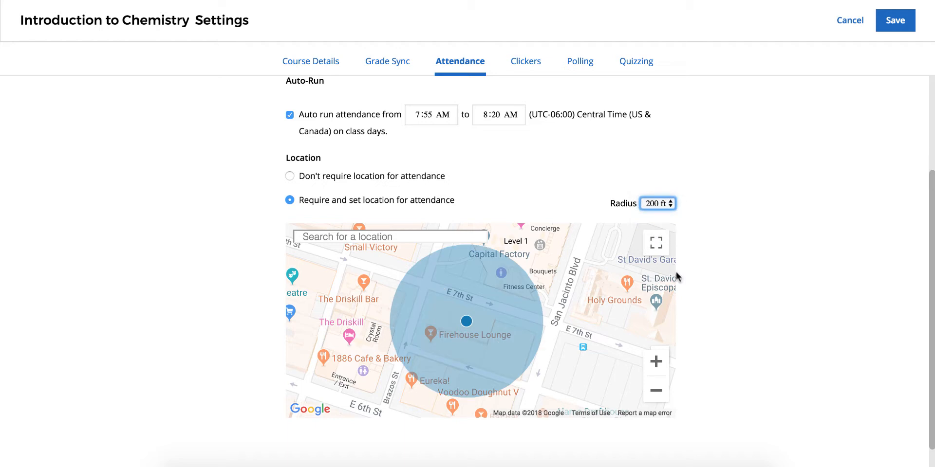
mouse_move(690, 345)
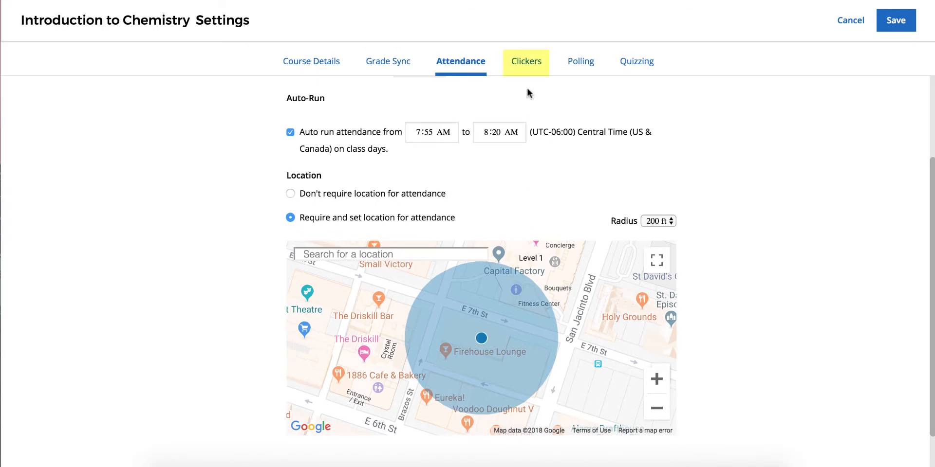
- Review the Clickers settings and save all course settings
click(525, 60)
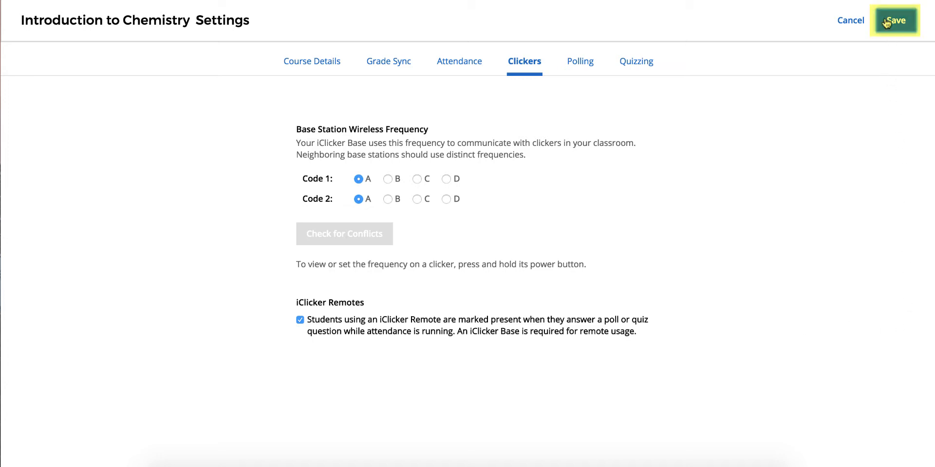
click(894, 20)
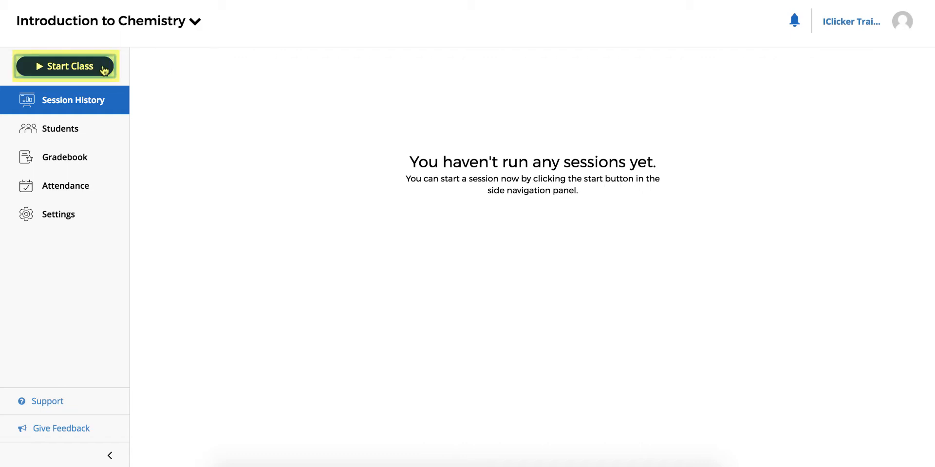
- Start a class session and join it from the student app
click(65, 67)
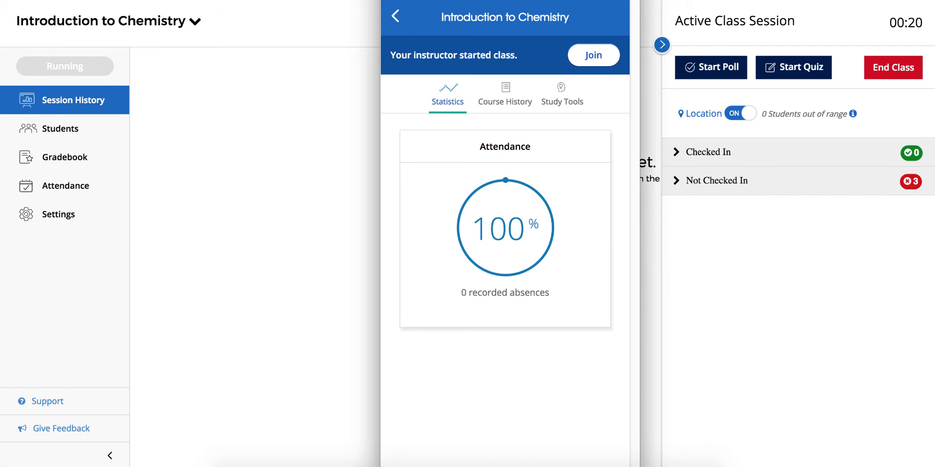
mouse_move(549, 55)
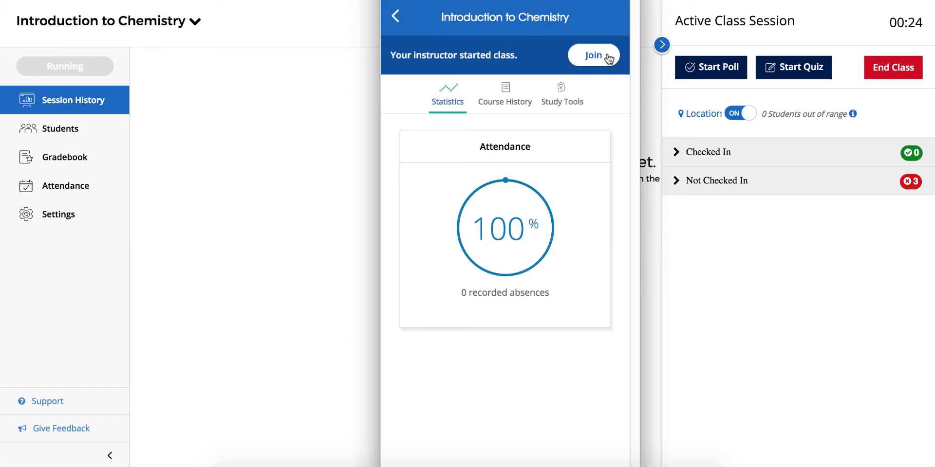
click(593, 55)
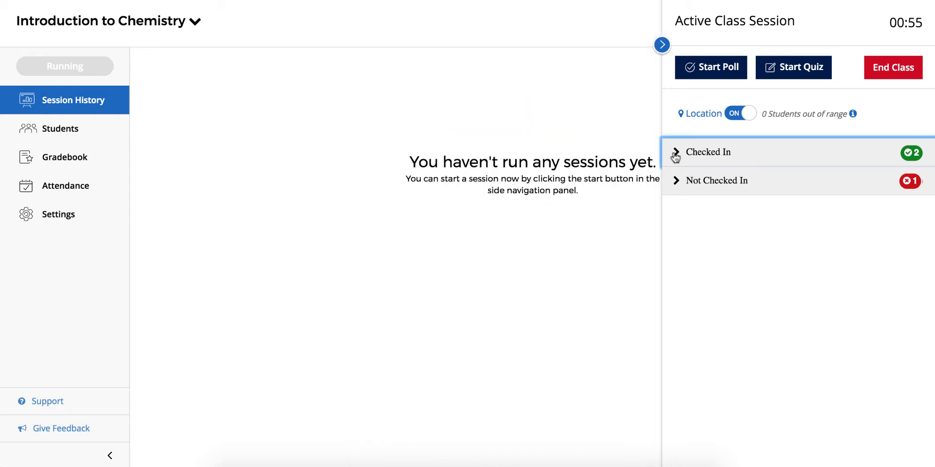
- Review checked-in and not-checked-in lists, toggling location checking off and back on
click(708, 152)
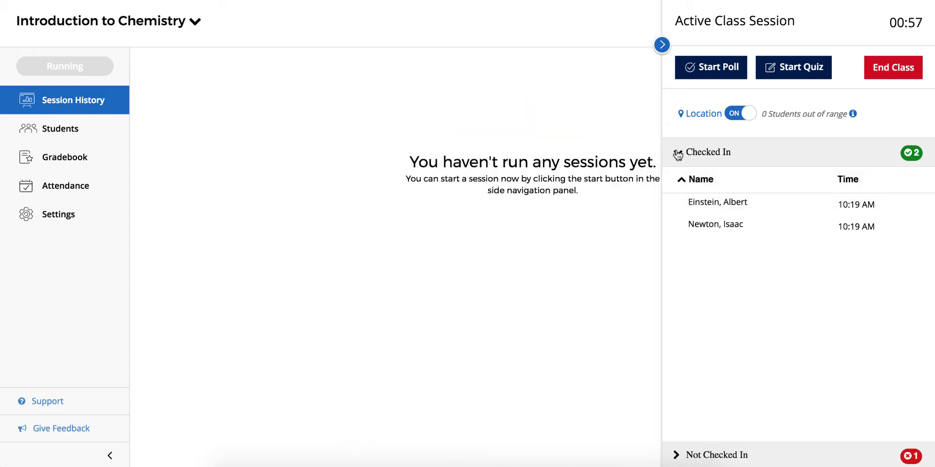
click(709, 152)
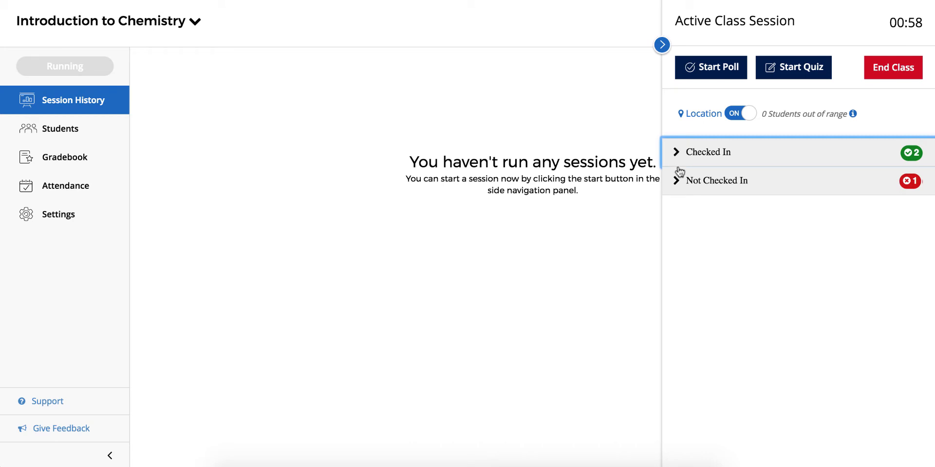
click(717, 181)
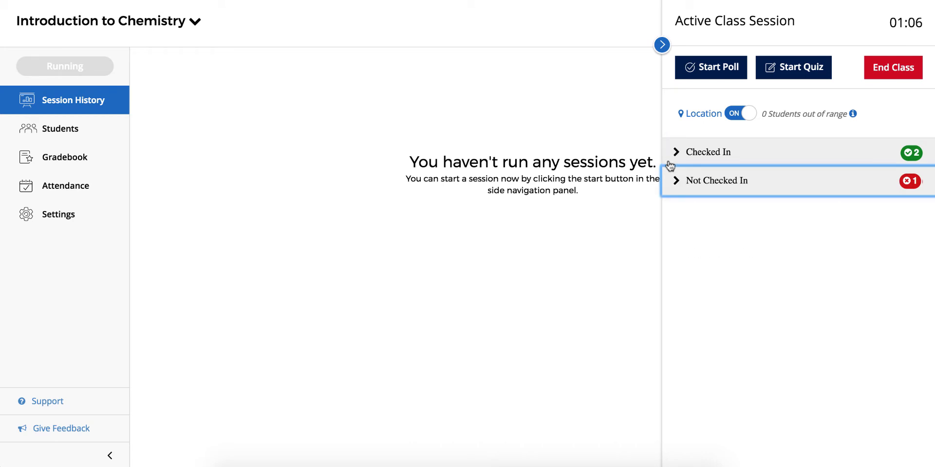
mouse_move(670, 128)
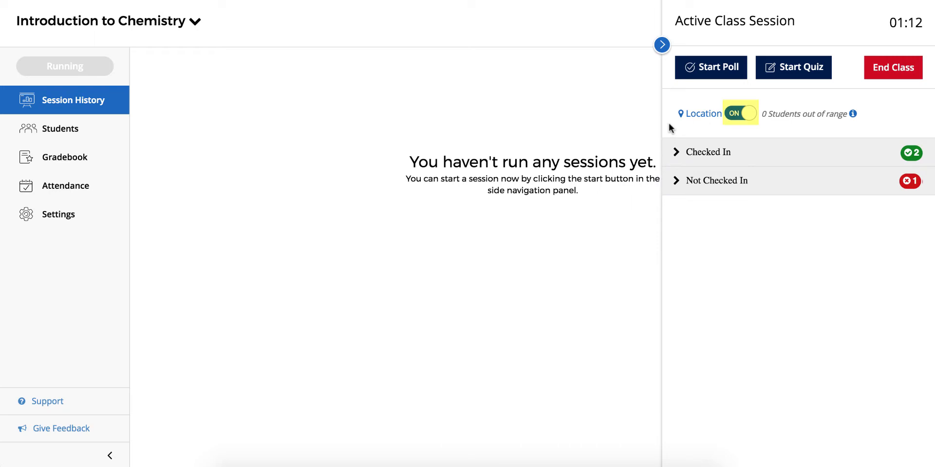
click(740, 113)
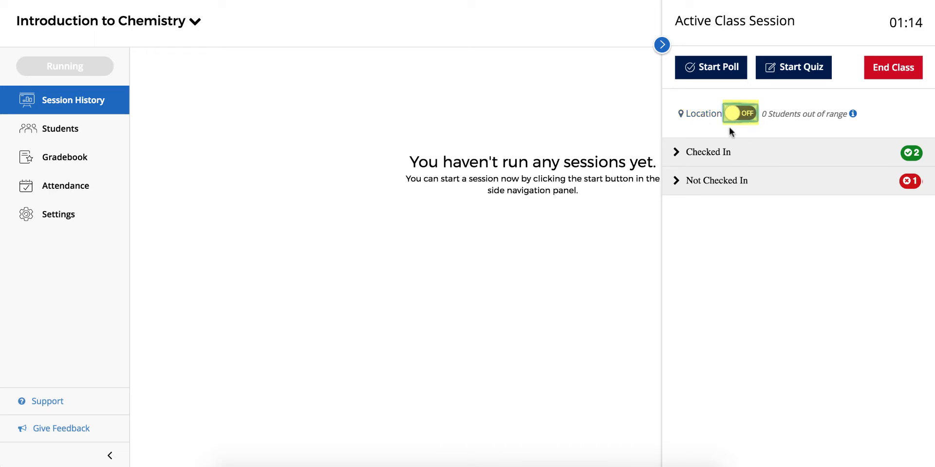
click(741, 113)
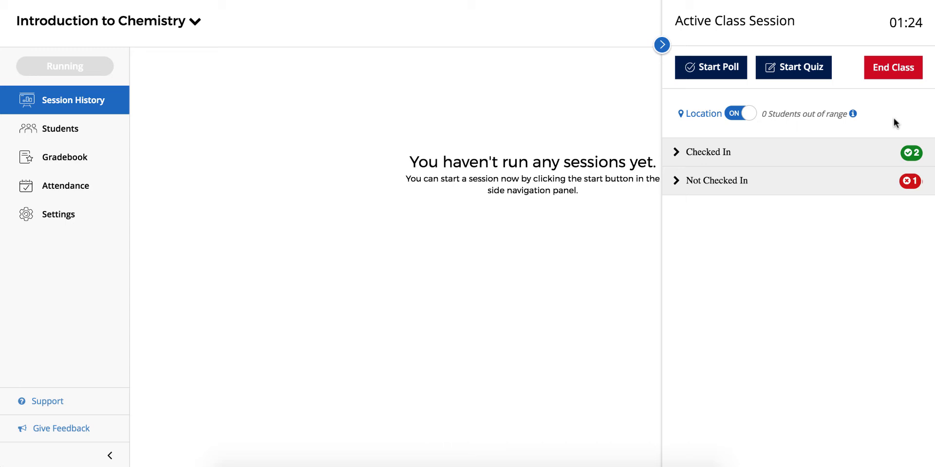
mouse_move(894, 80)
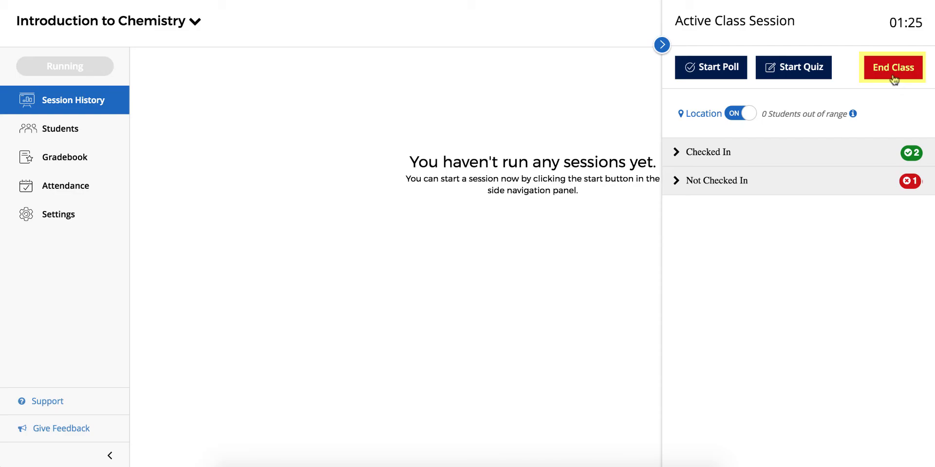
- End the running class session and confirm
click(893, 68)
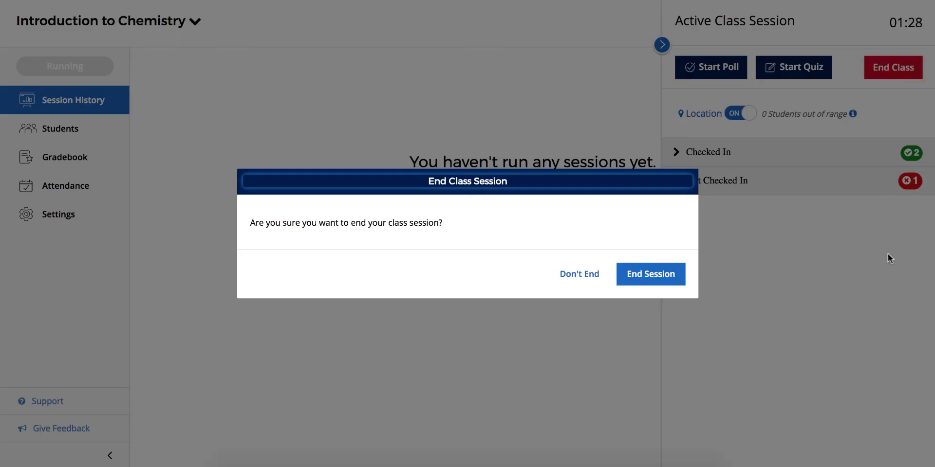
click(650, 274)
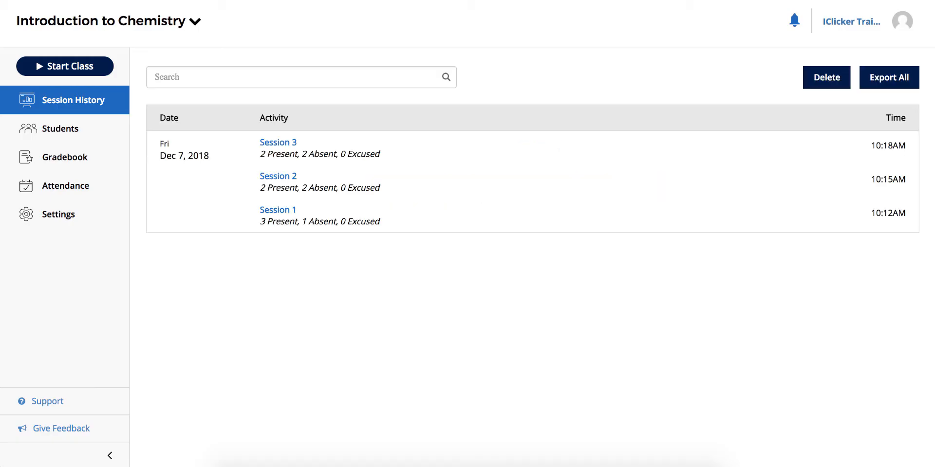
mouse_move(141, 194)
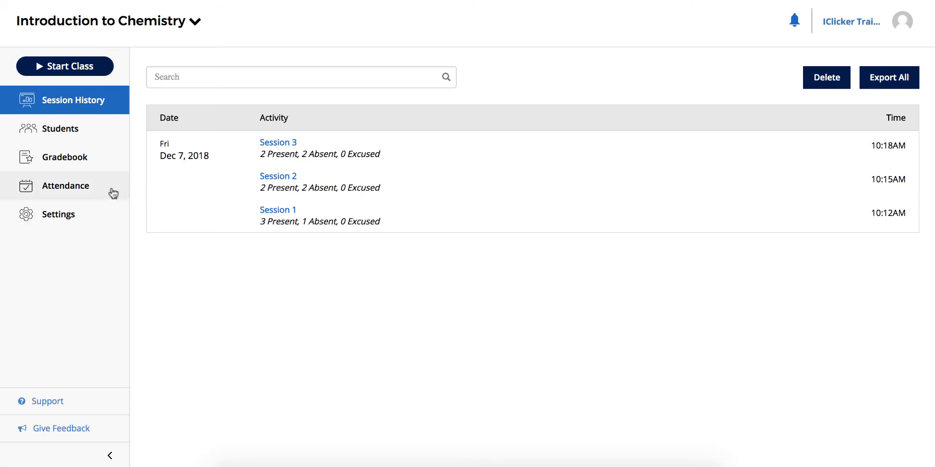
click(66, 186)
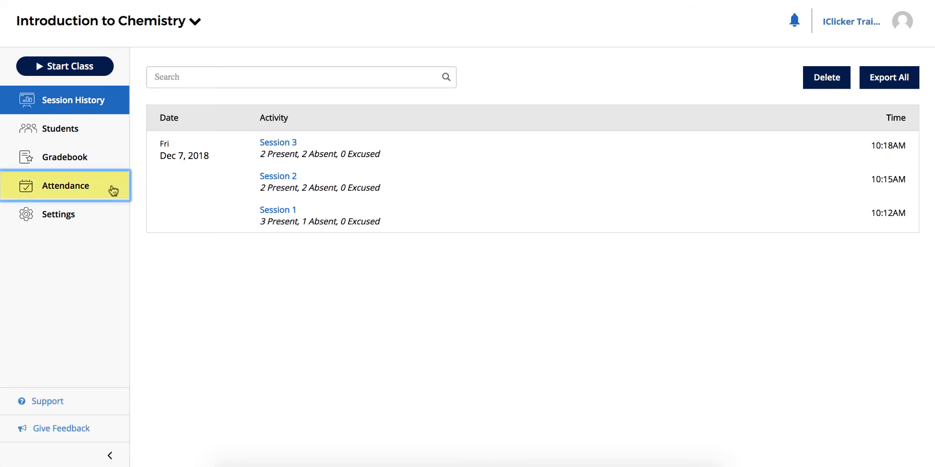
click(65, 186)
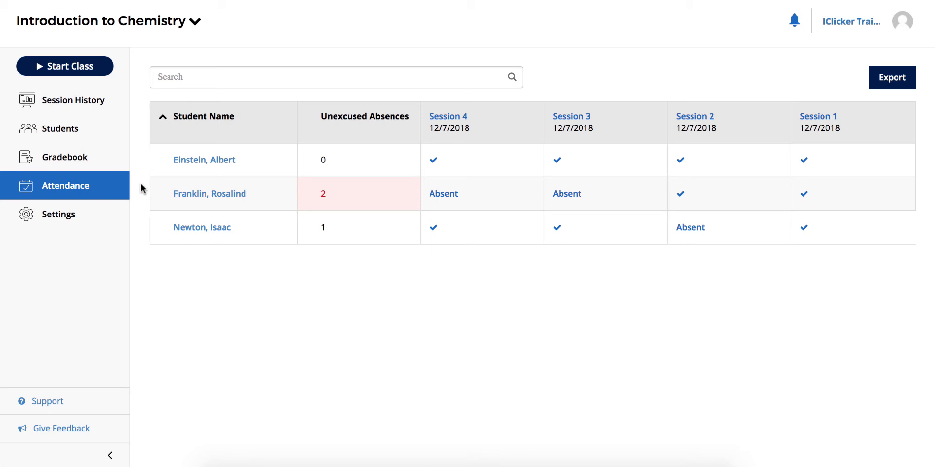
mouse_move(148, 189)
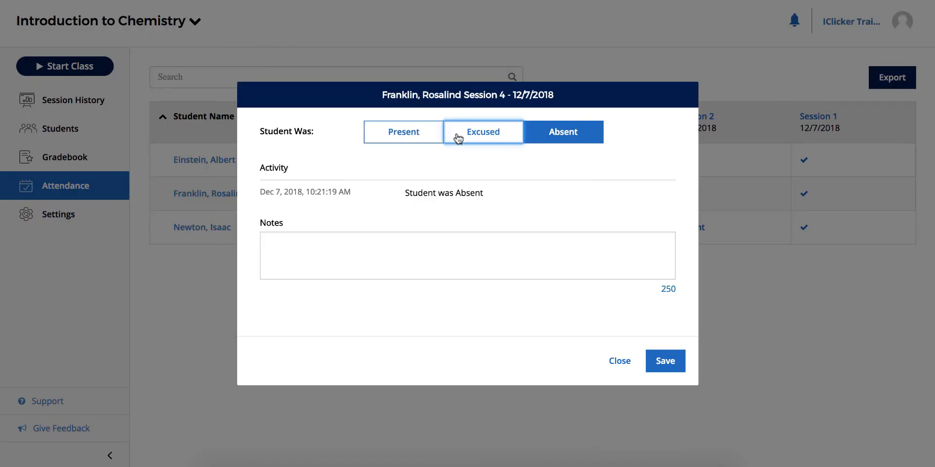
text(D)
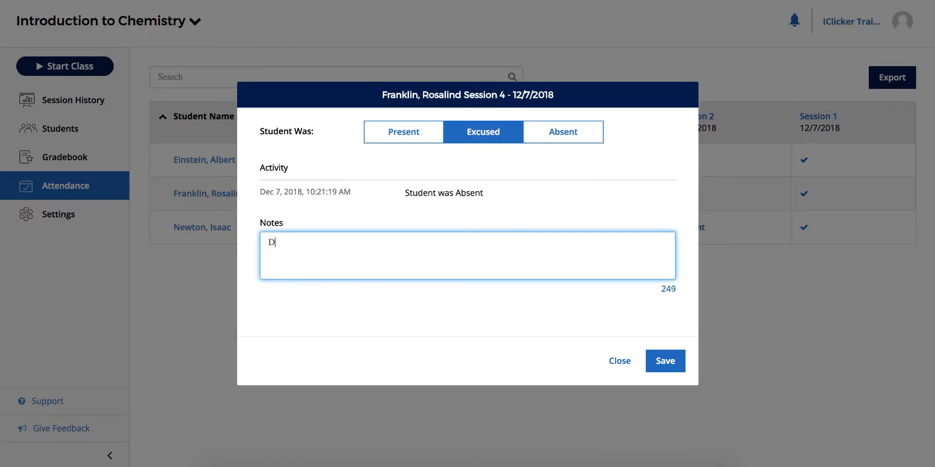
text(r's Note)
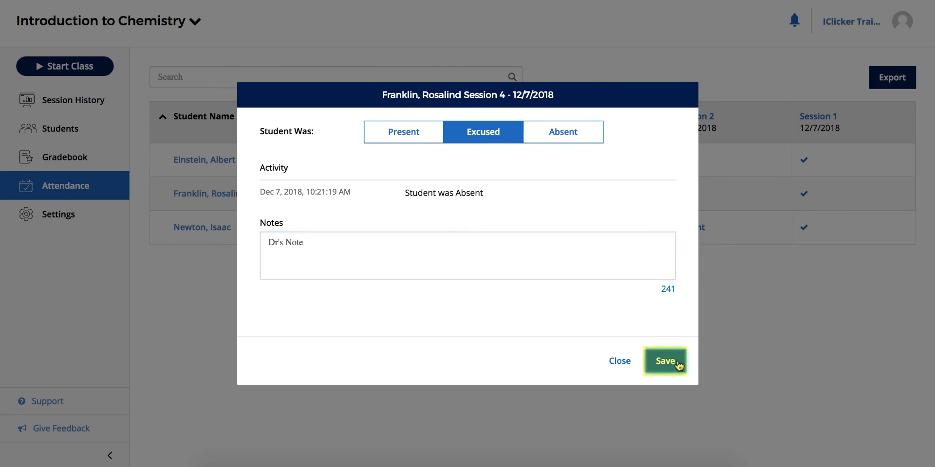
click(667, 360)
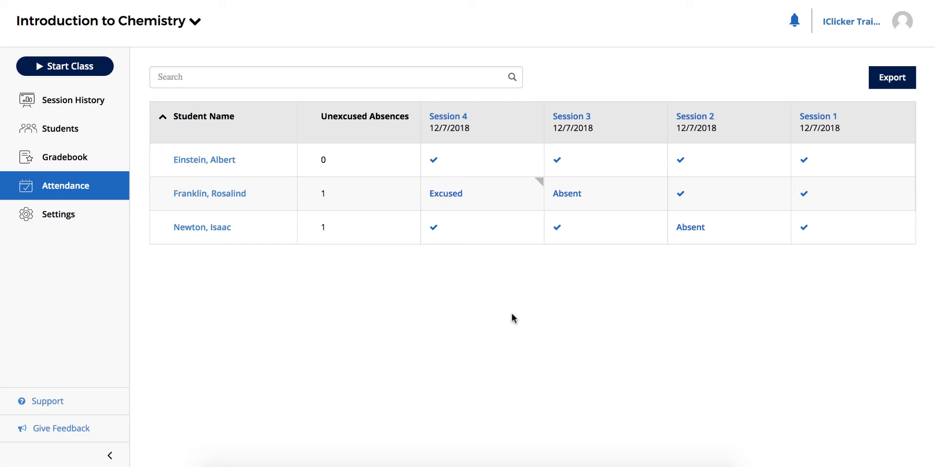
mouse_move(514, 95)
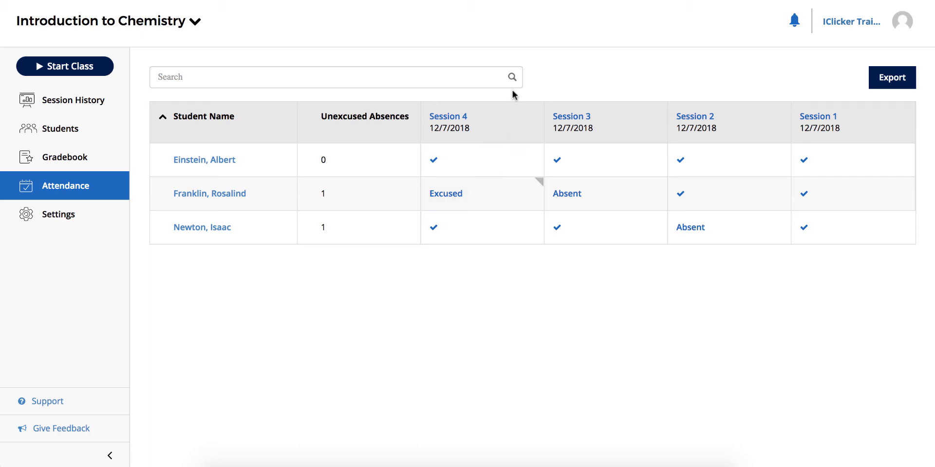
click(448, 116)
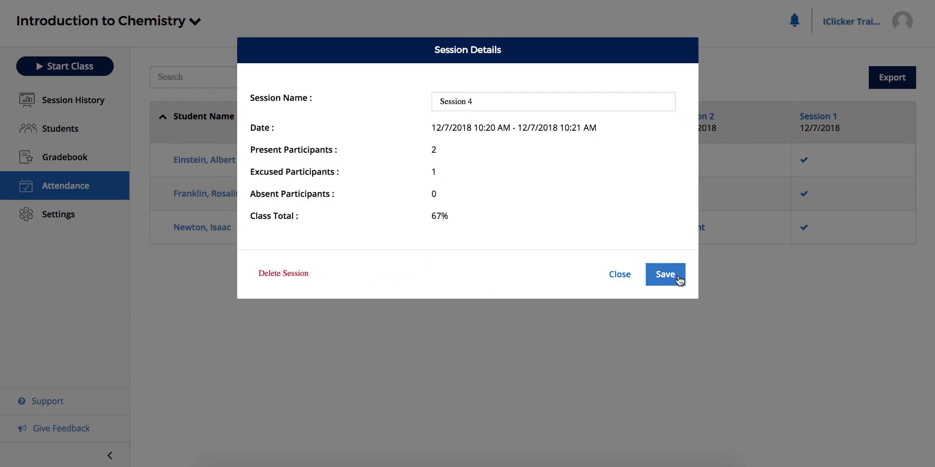
click(666, 274)
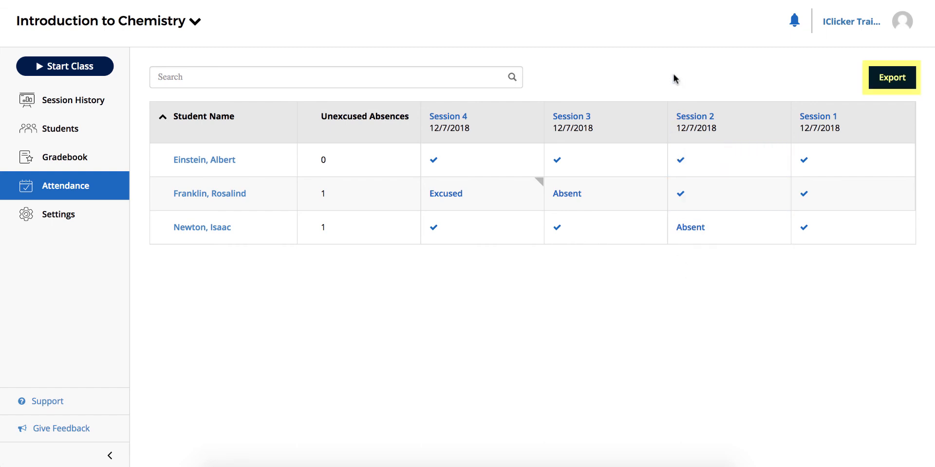
- Export attendance for all four sessions as a CSV file
click(892, 78)
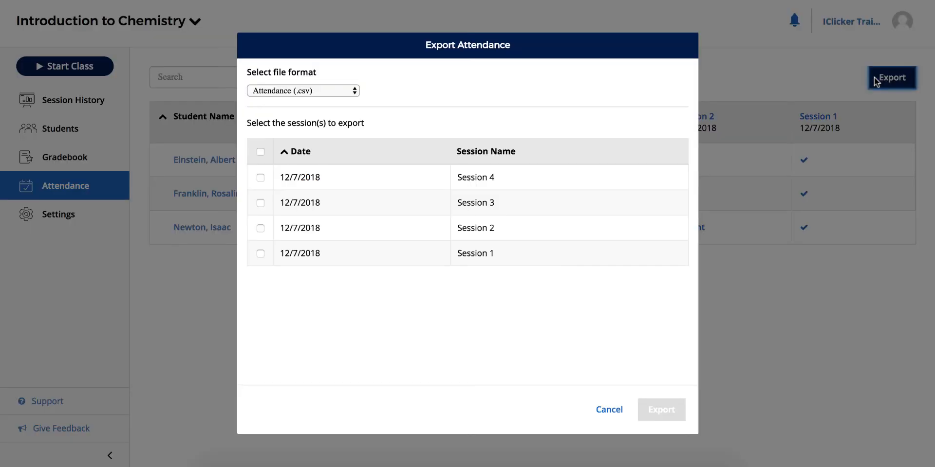
click(260, 151)
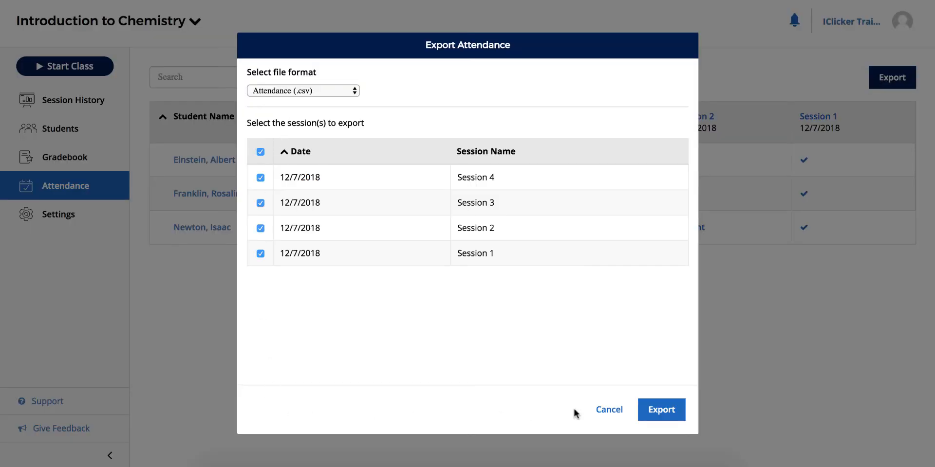
click(661, 409)
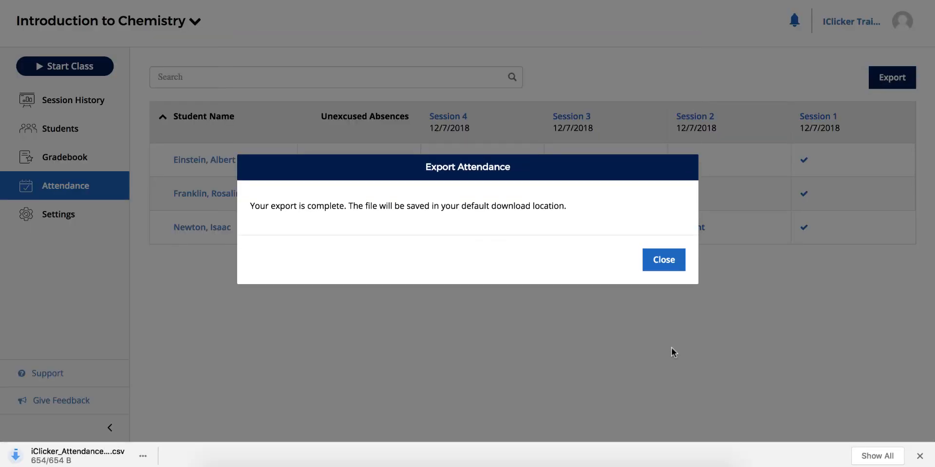
click(664, 259)
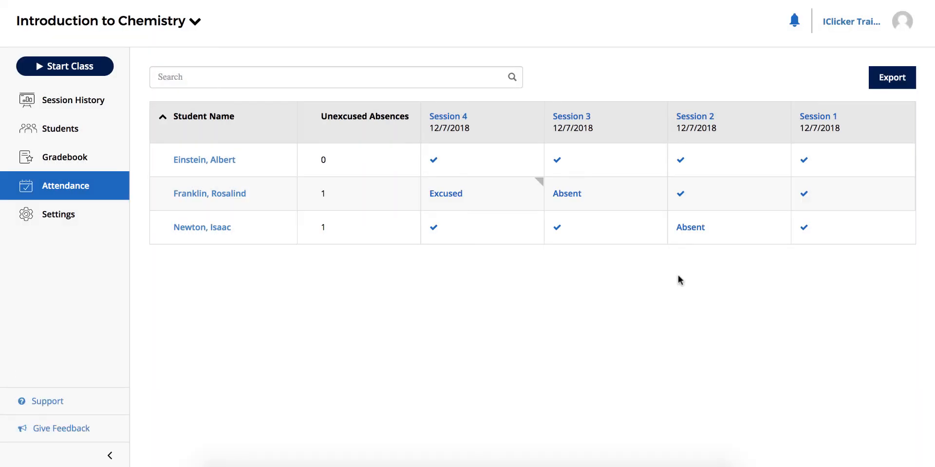